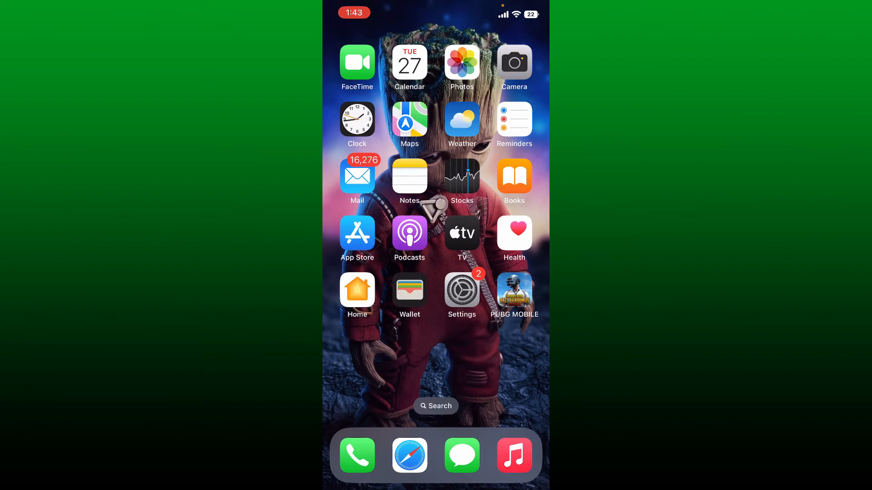
- Launch the App Store from the home screen to reach its Search page
left_click(357, 231)
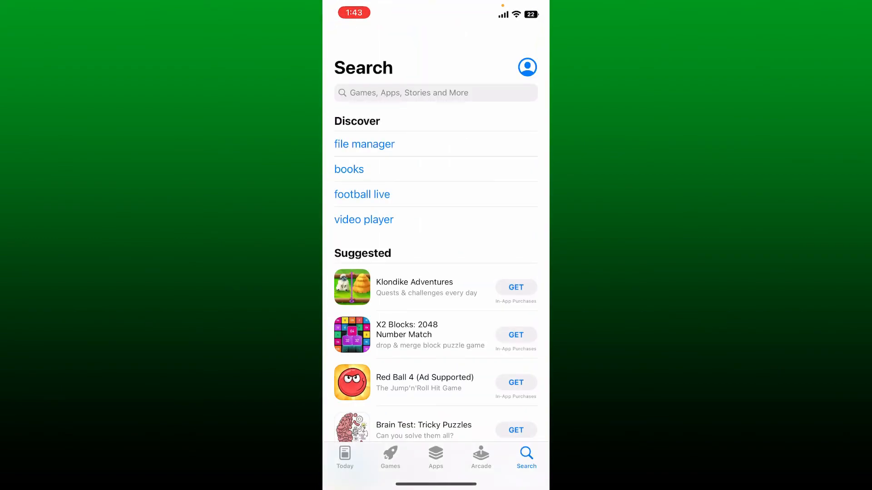
- Search the App Store for 'tiktok' to list the TikTok app with its action button
left_click(435, 92)
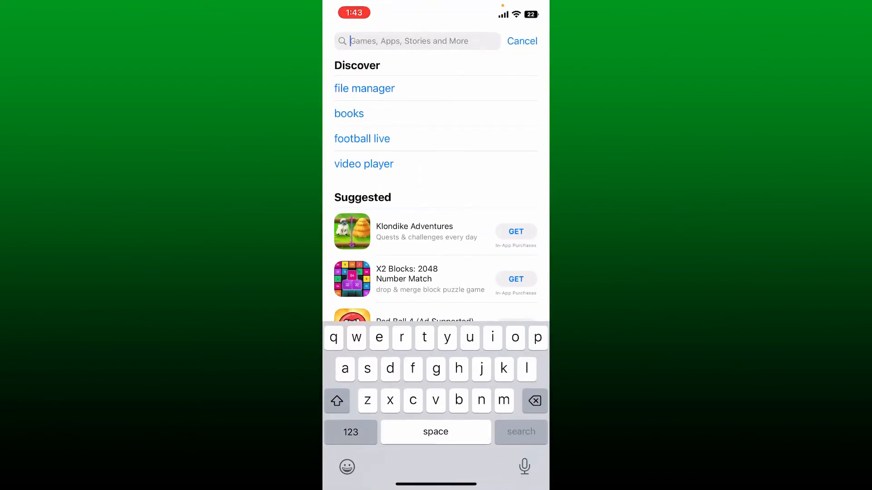
type("tiktok")
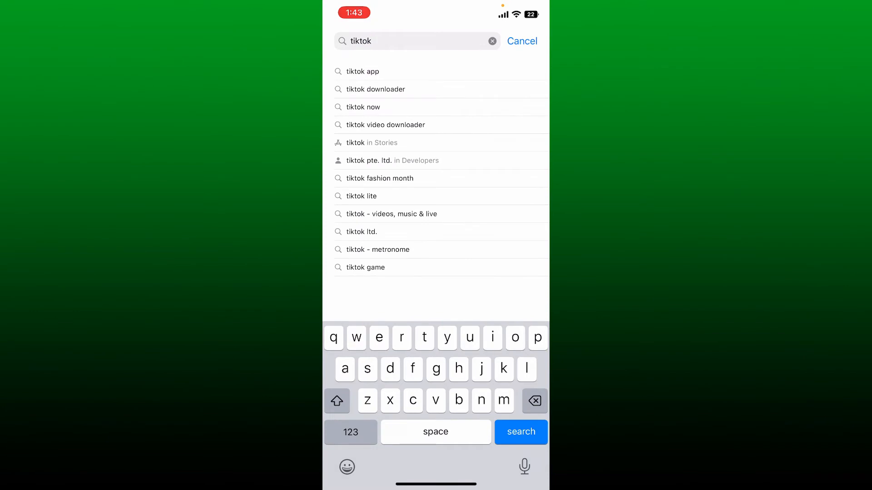
left_click(520, 433)
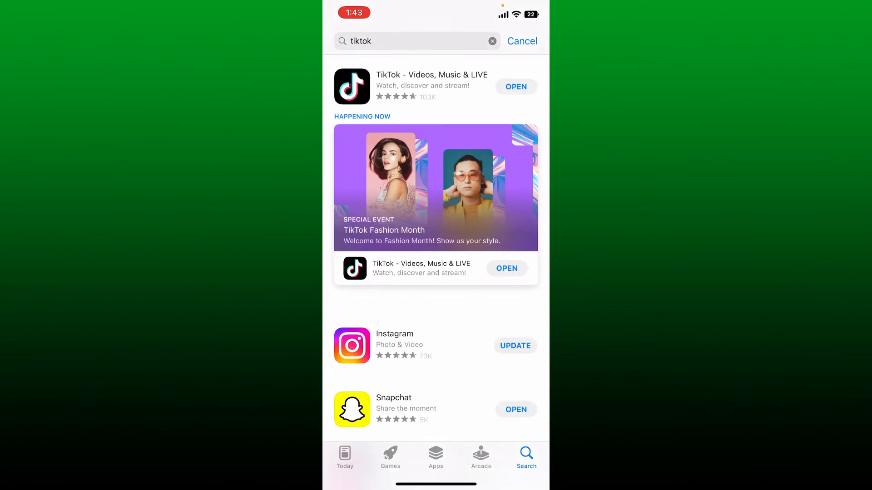